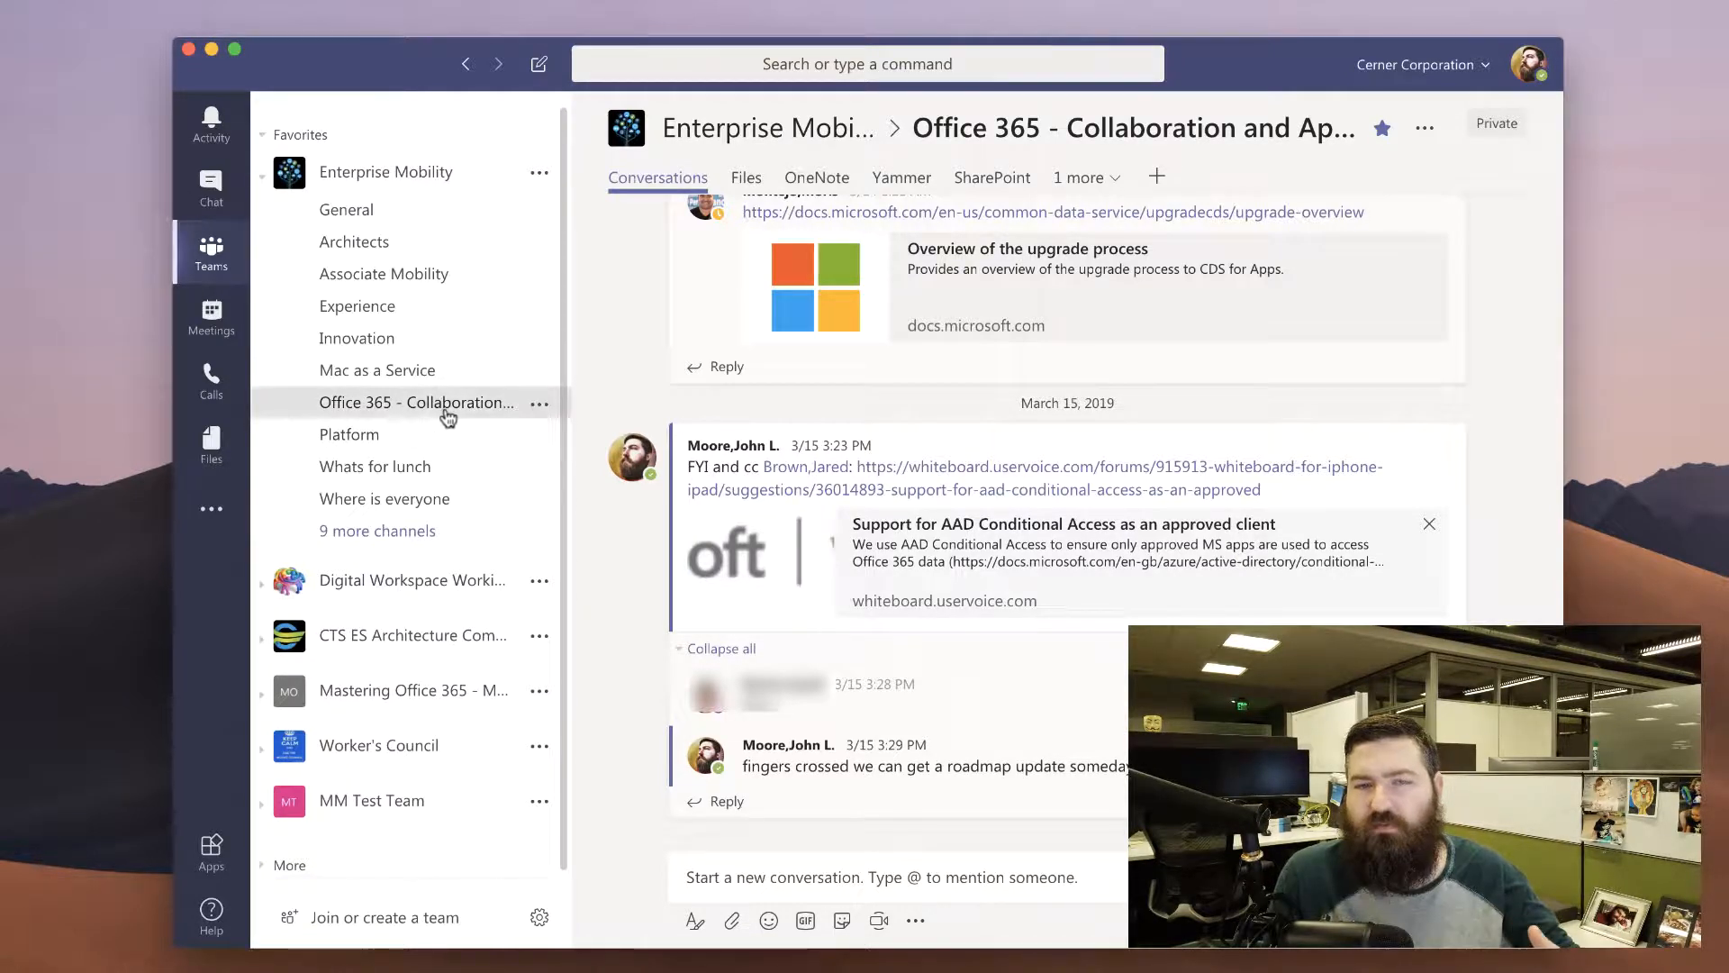
mouse_move(417, 403)
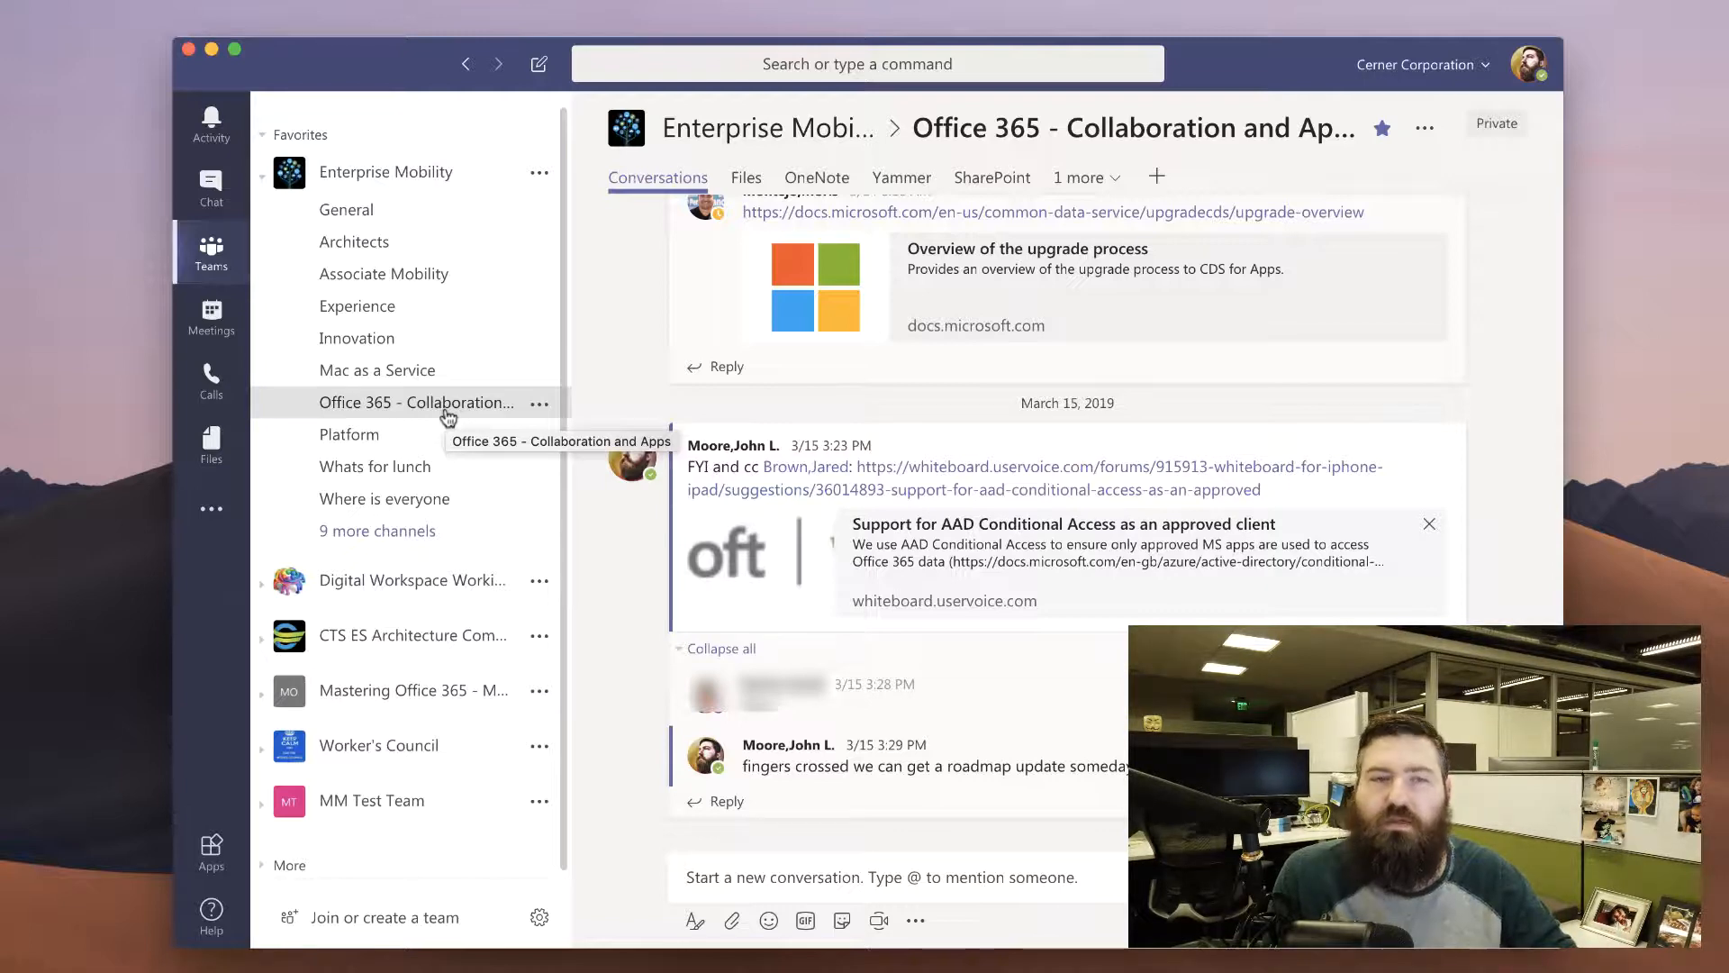
Open the More options menu for the Office 365 - Collaboration and Apps channel
left_click(540, 402)
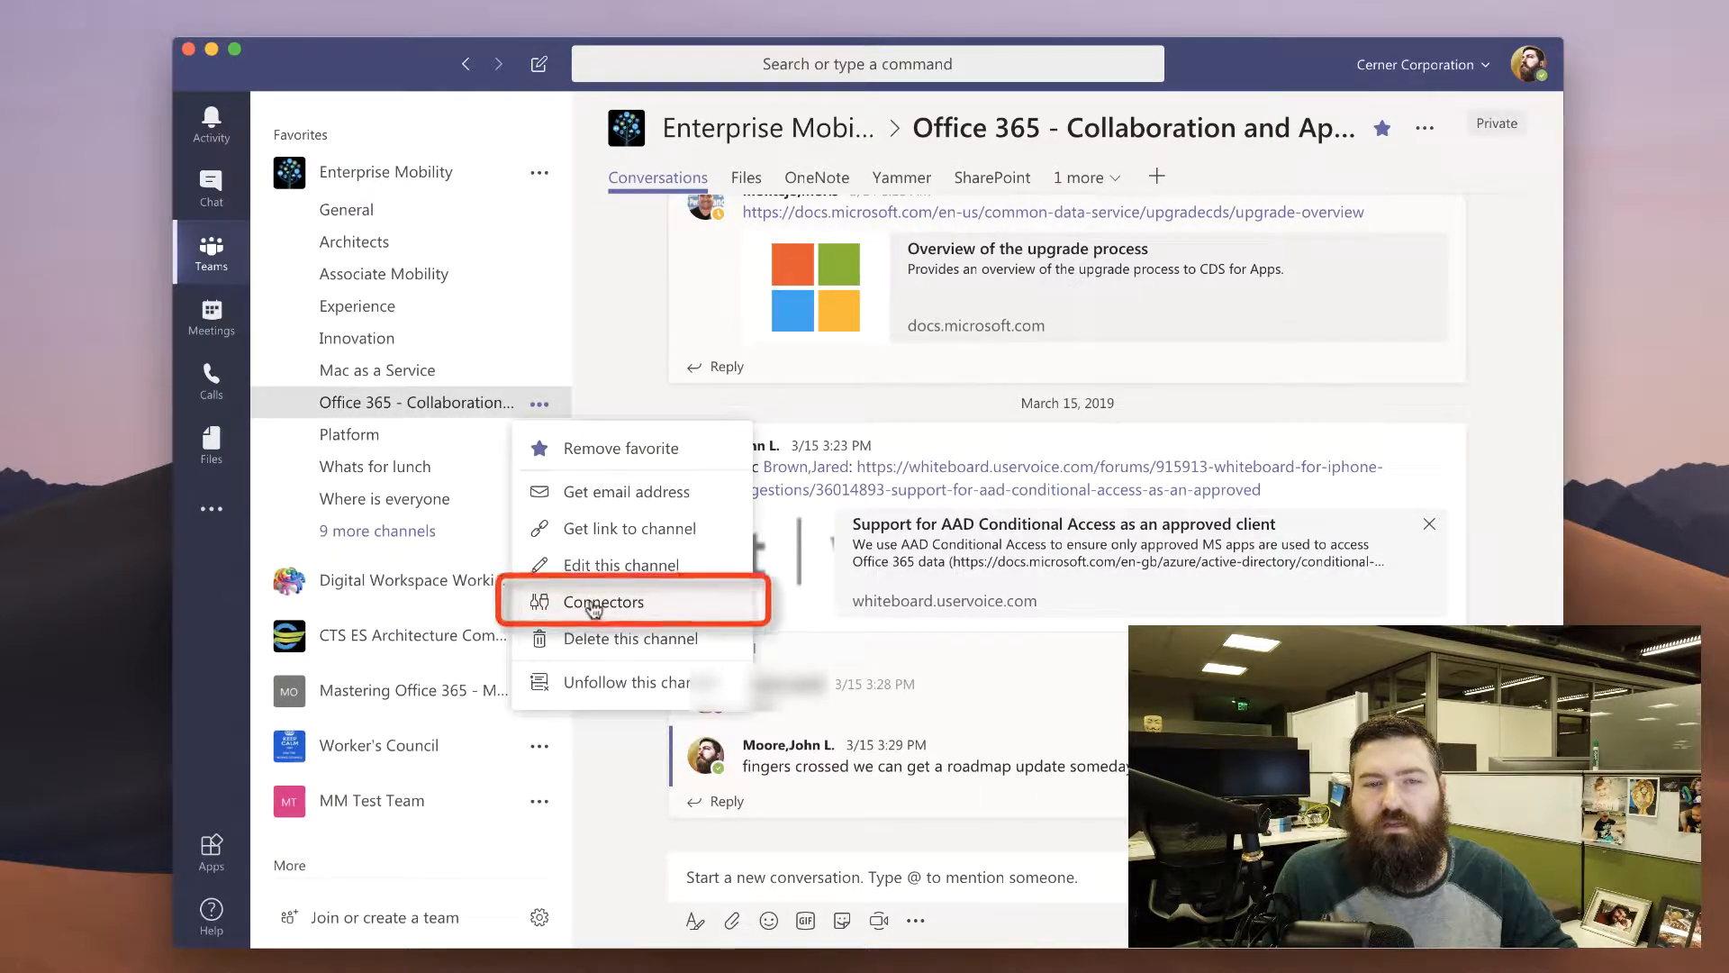
Open the channel's Connectors and bring up the Yammer connector setup form
left_click(604, 601)
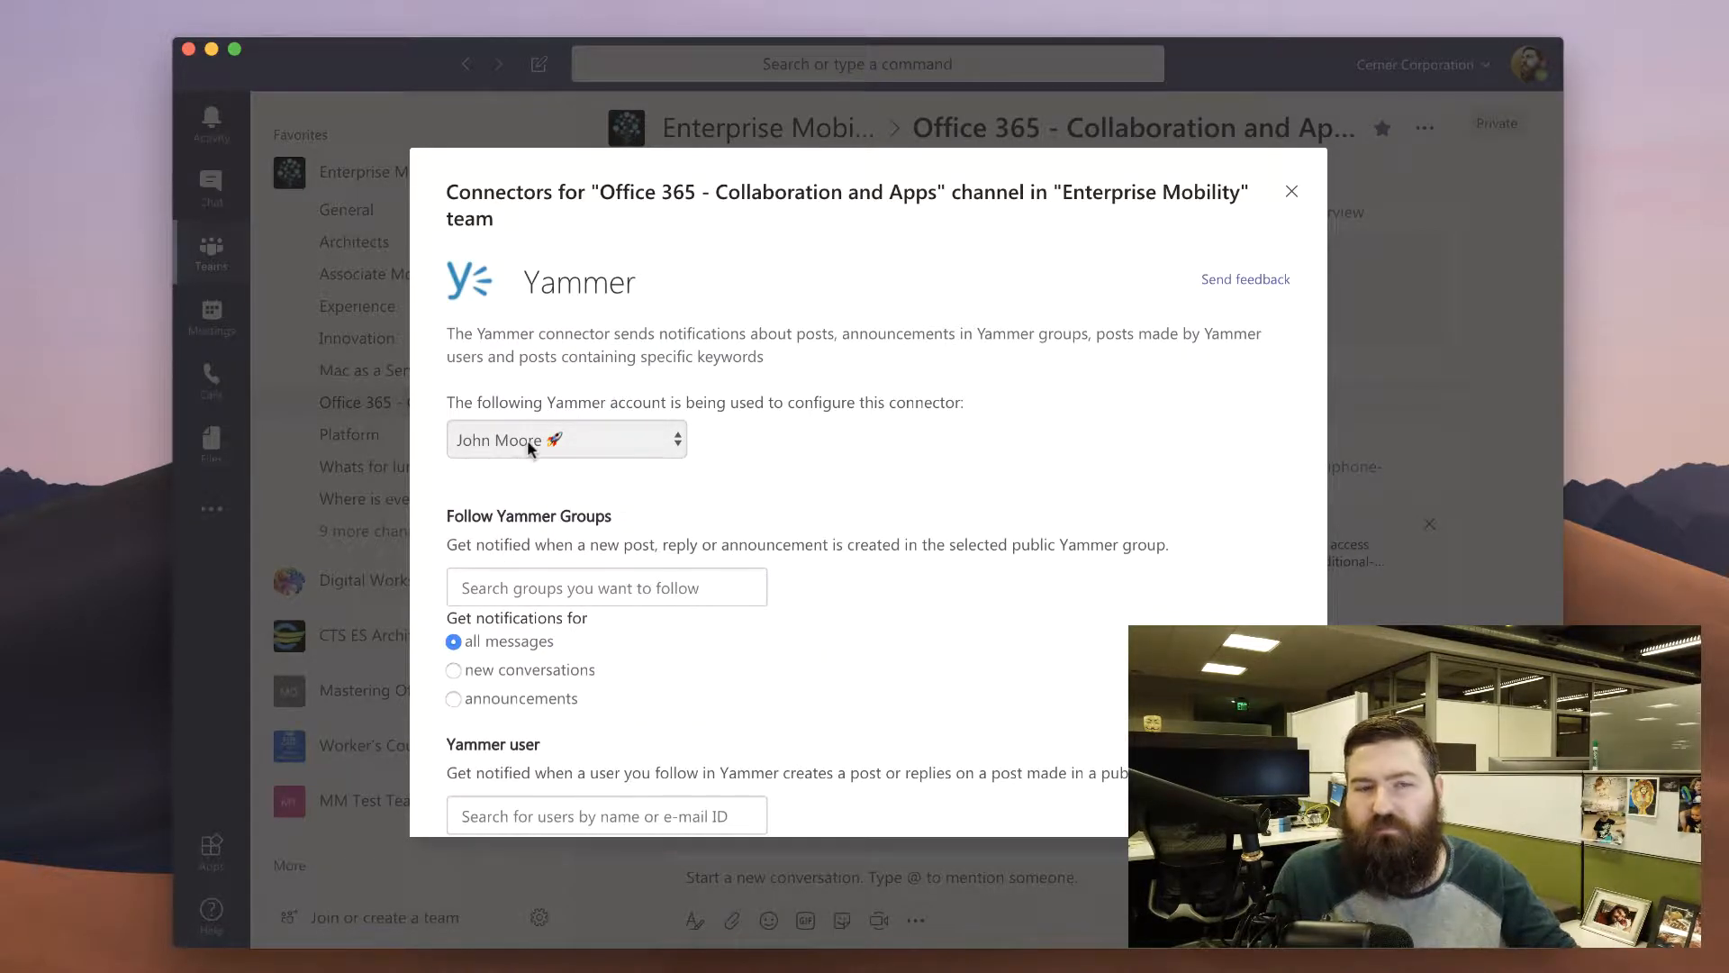
scroll("down", 3)
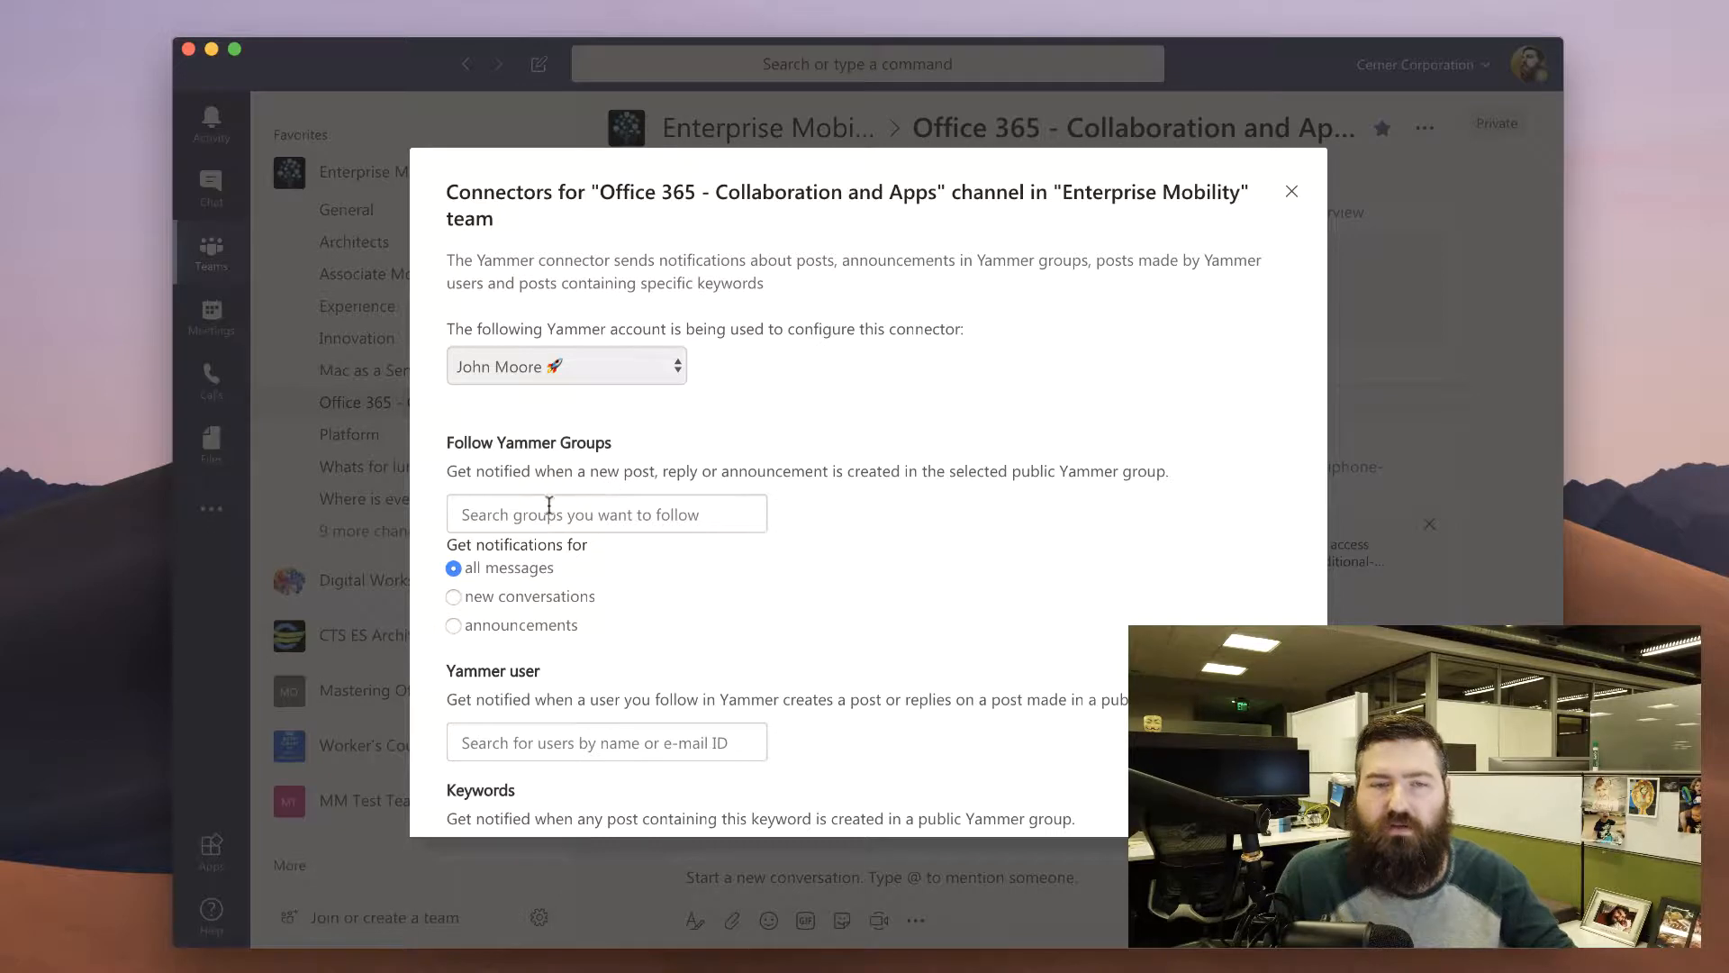
Follow the Yammer groups Office 365 at Cerner and Microsoft Power Platform Resource Community
left_click(605, 513)
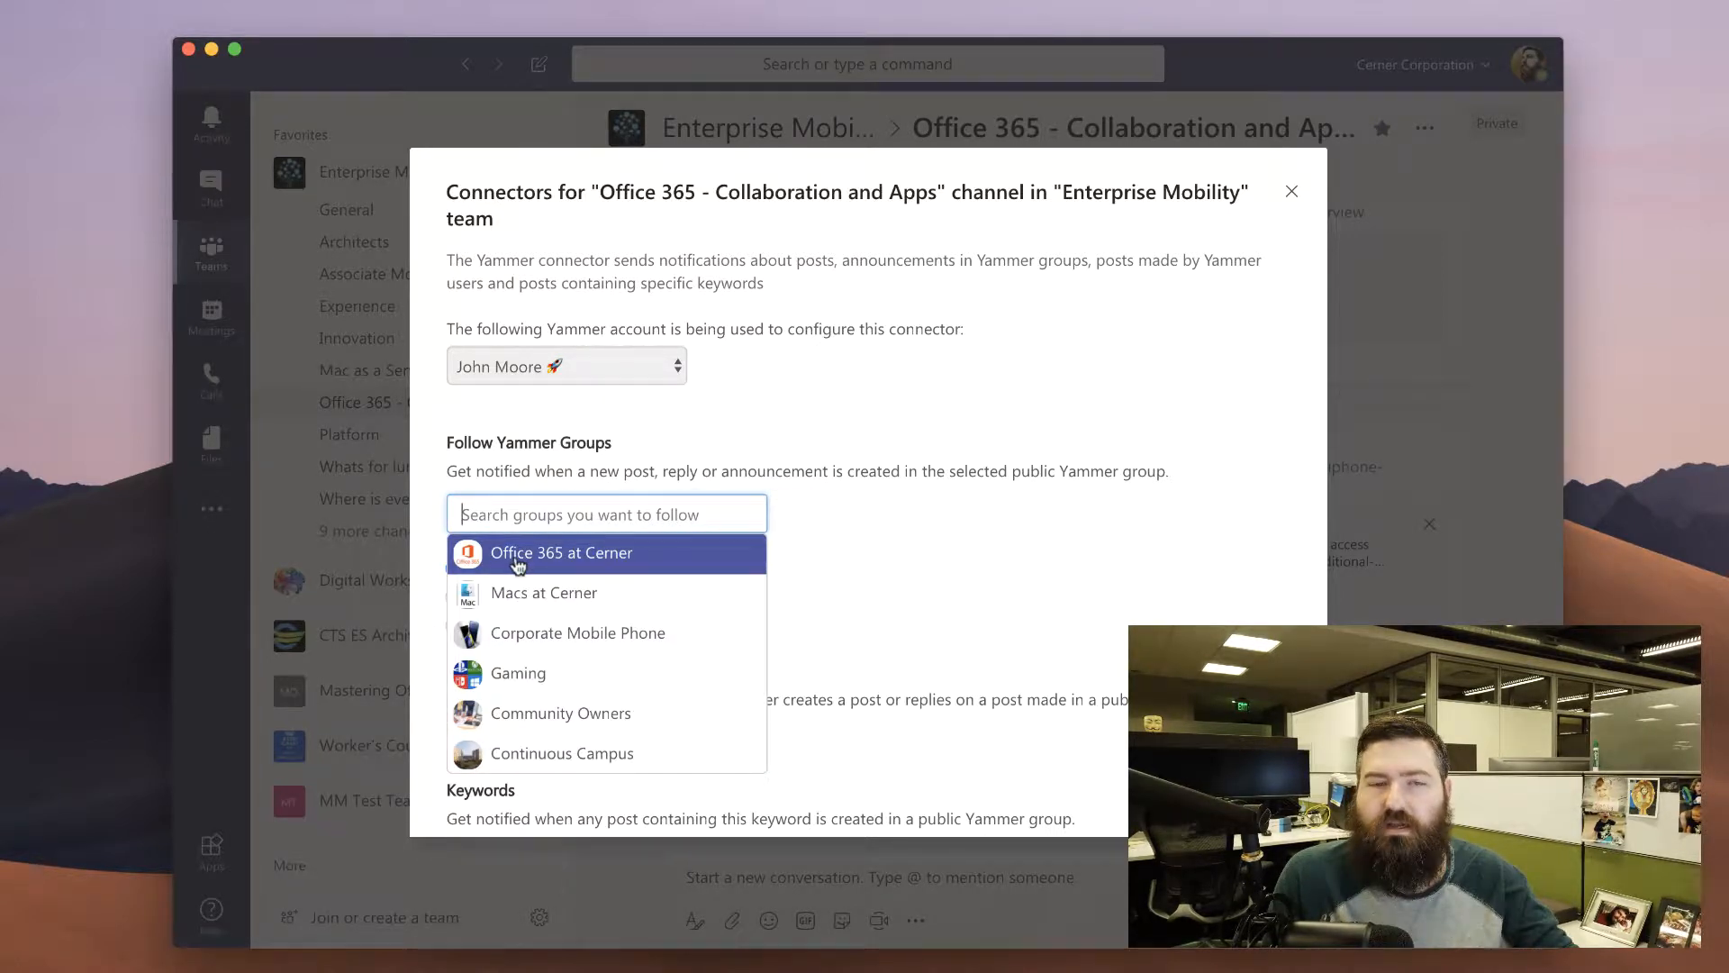
left_click(561, 552)
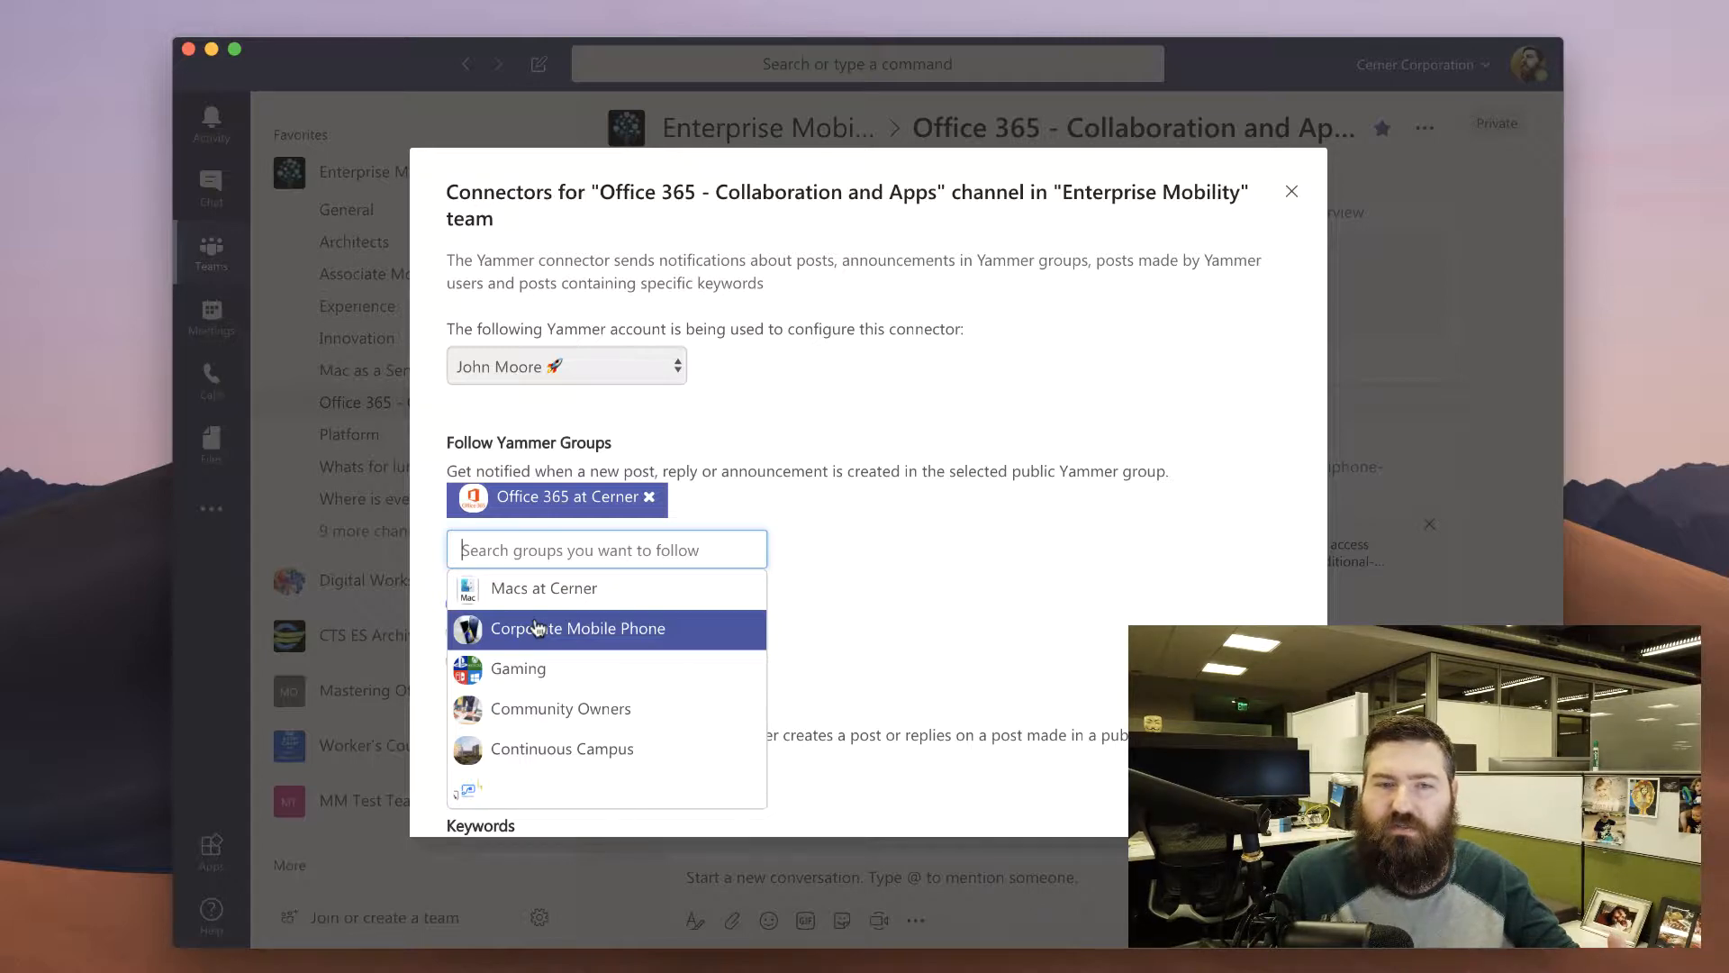
scroll("down", 3)
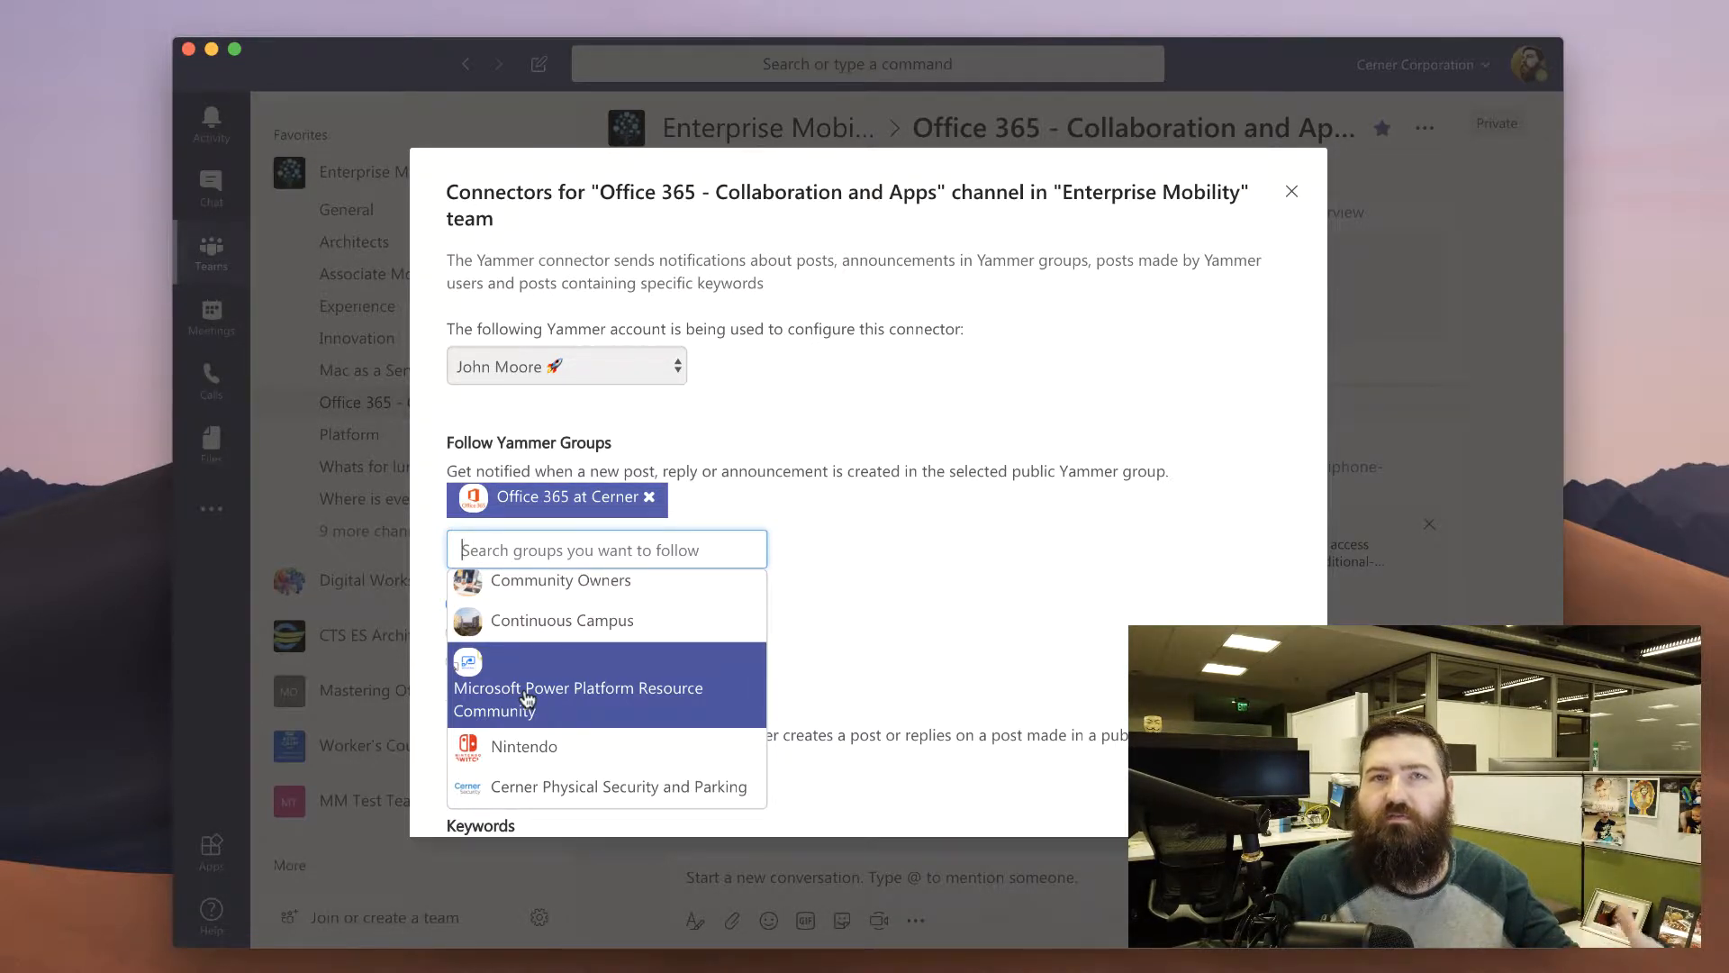
left_click(578, 698)
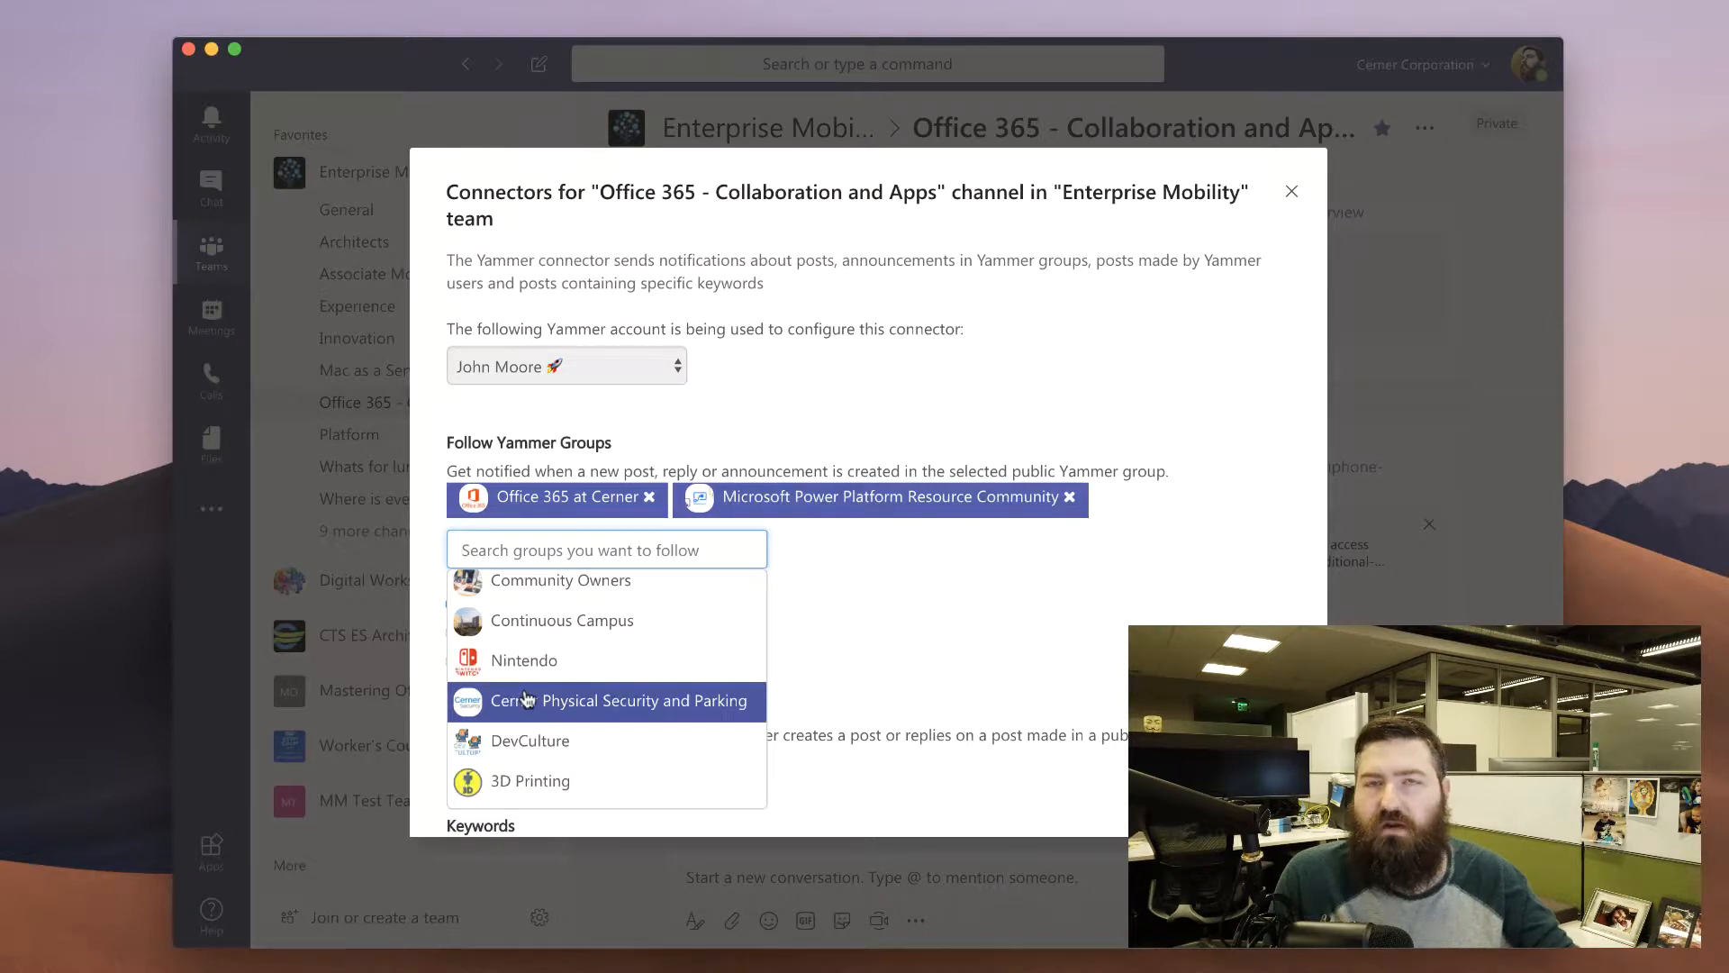
left_click(821, 552)
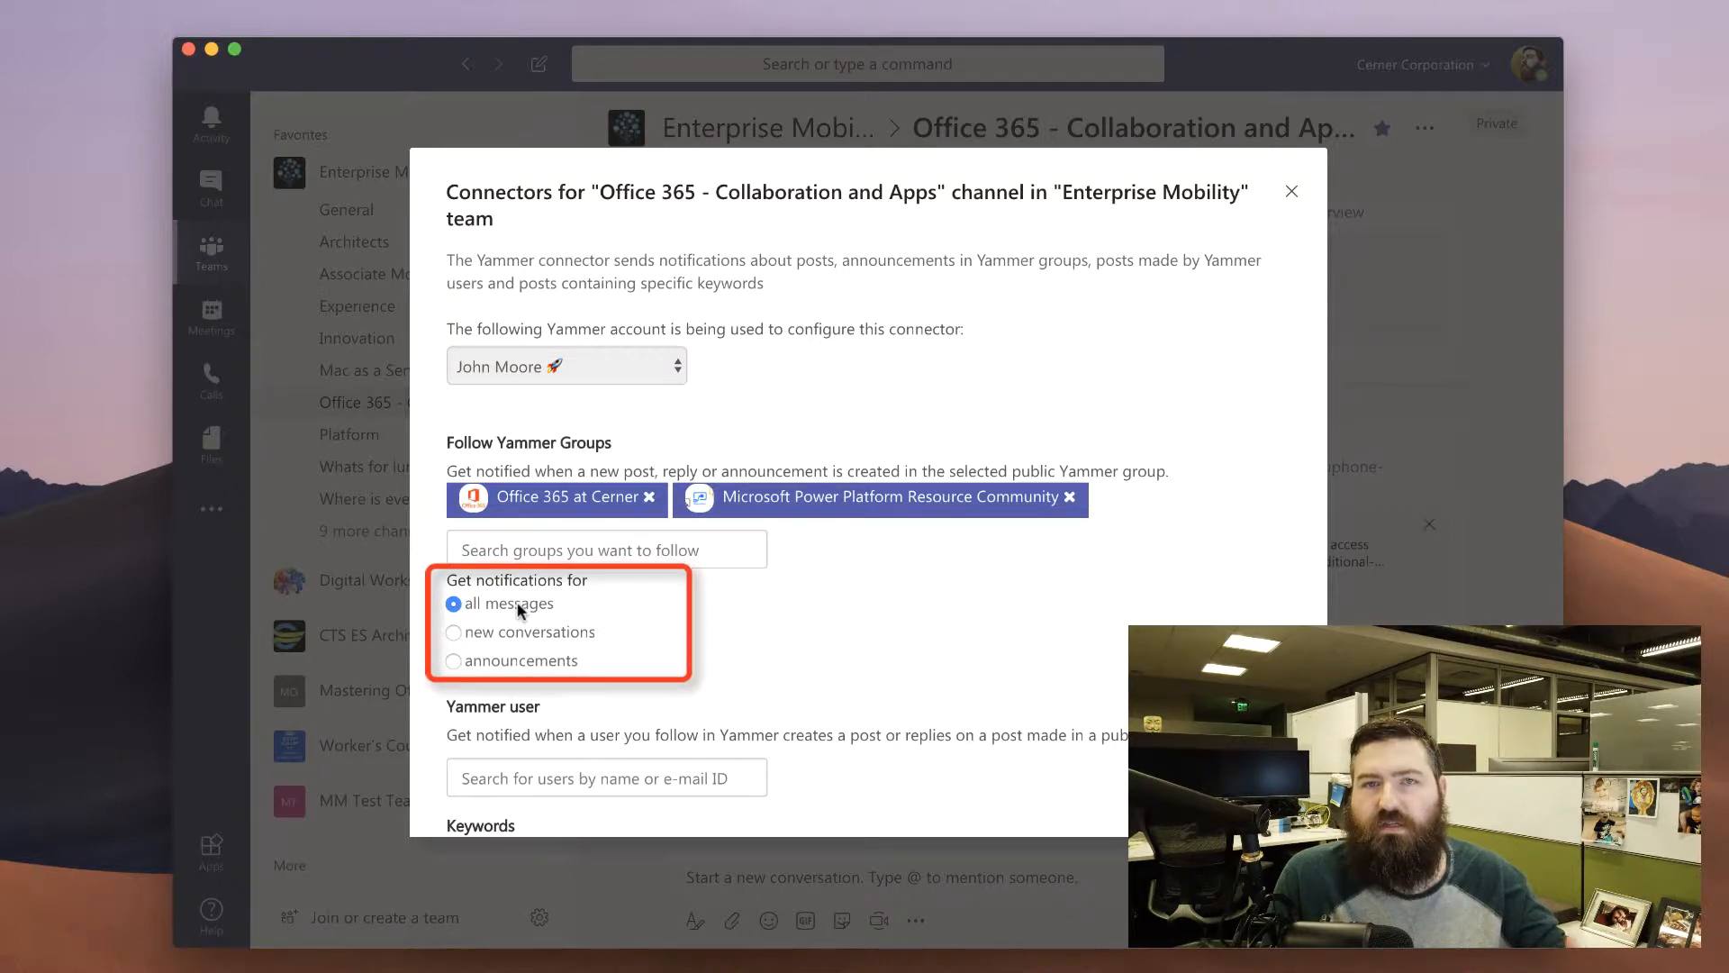
mouse_move(495, 640)
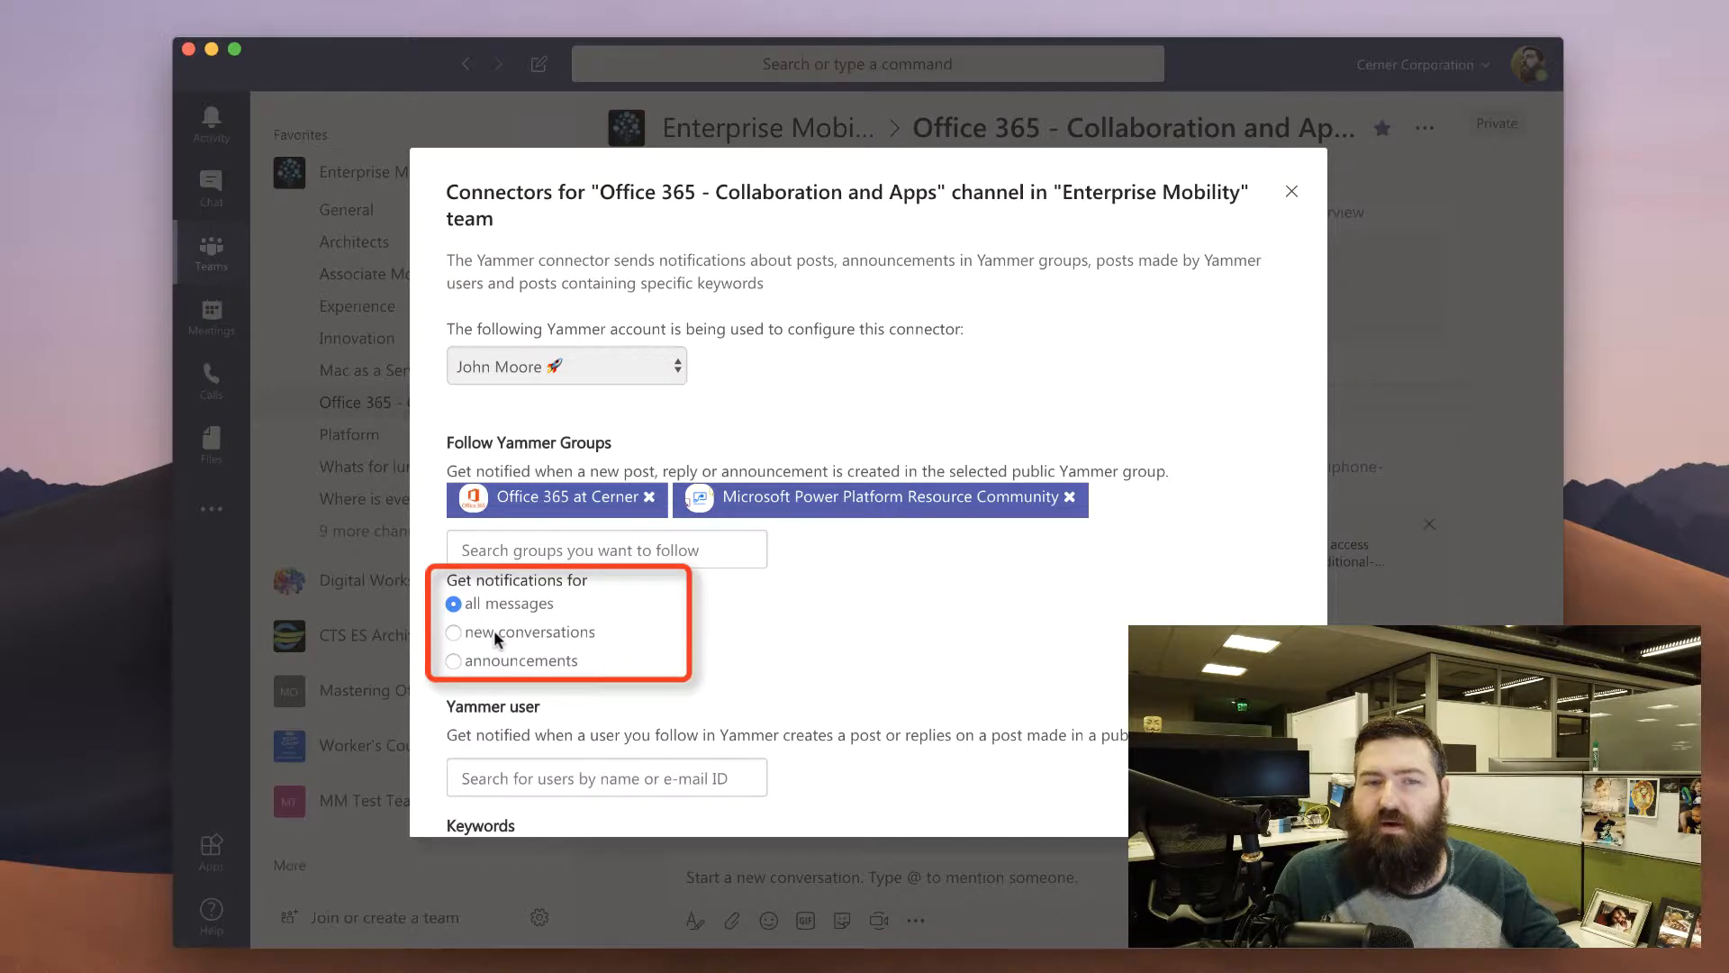
Notify on new conversations only, keeping frequency at Digest – Daily
left_click(453, 632)
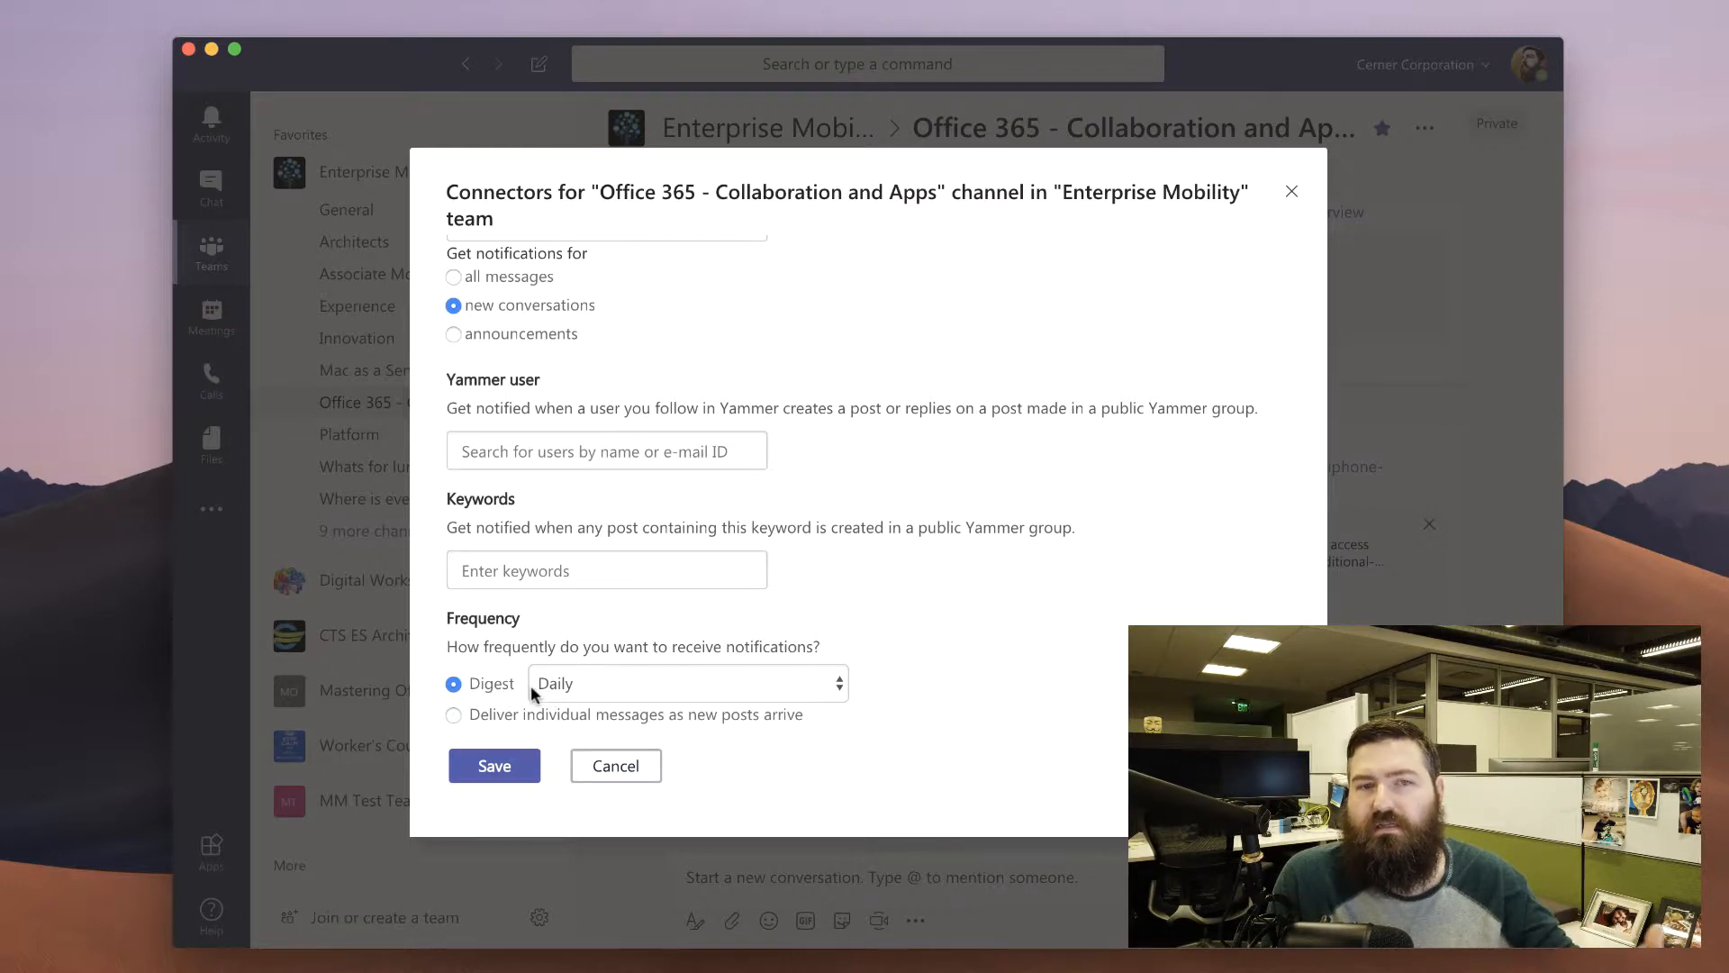
mouse_move(532, 696)
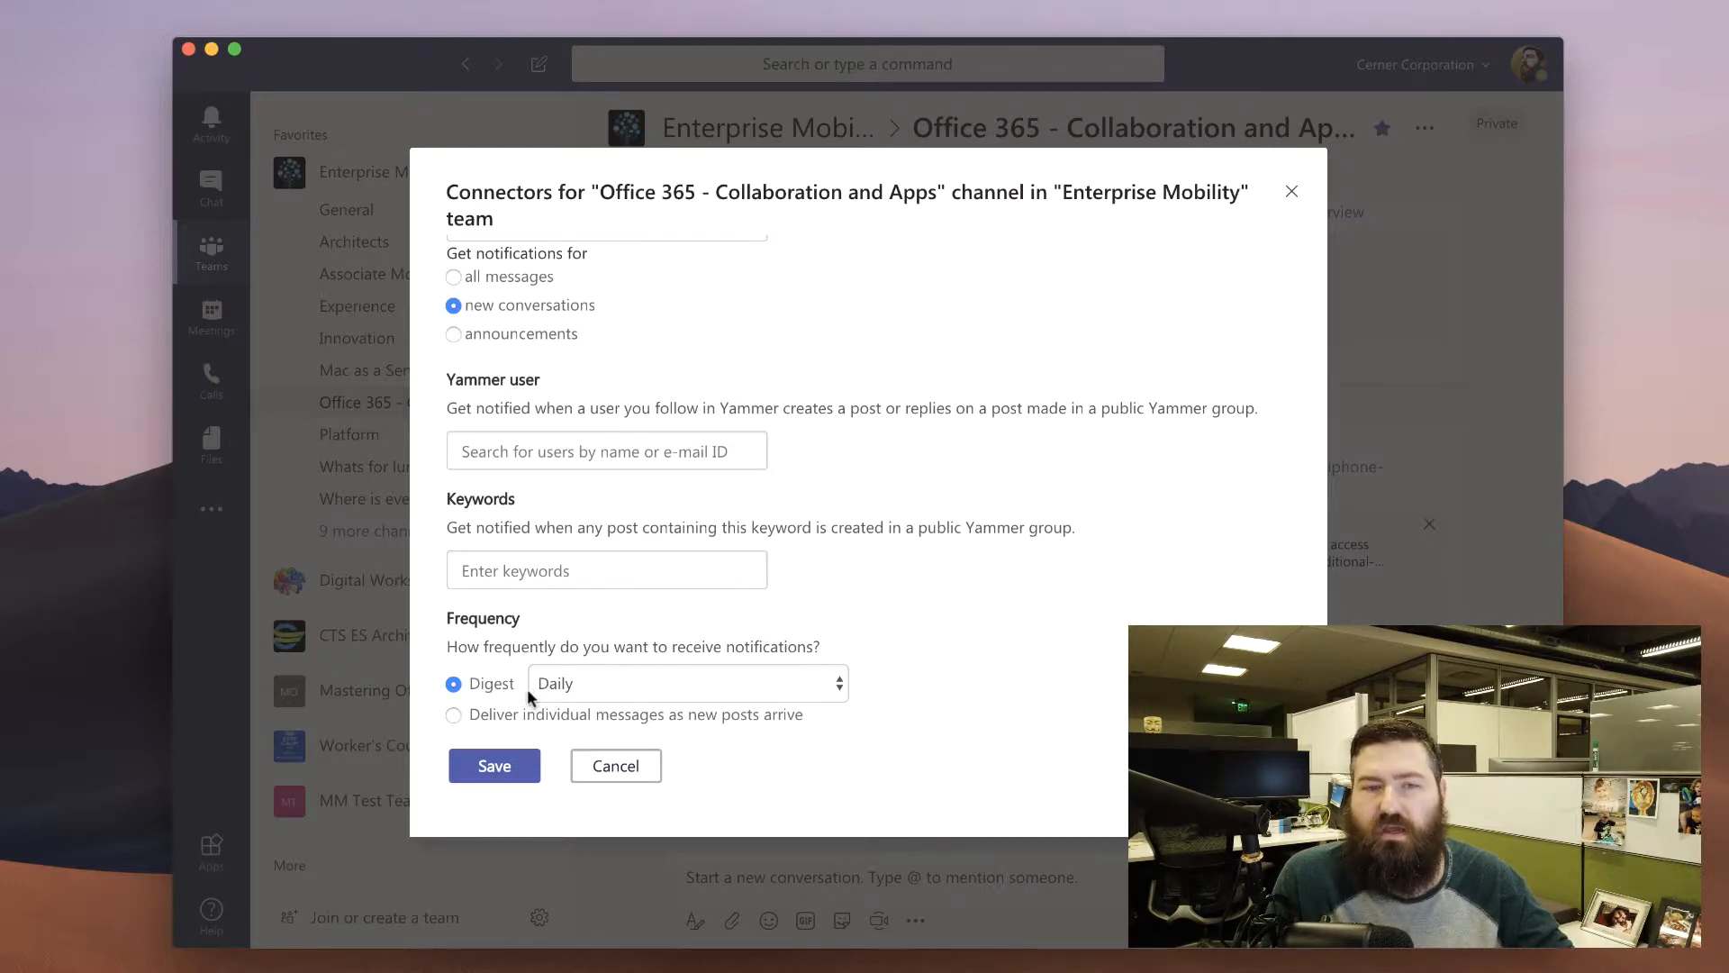
left_click(495, 766)
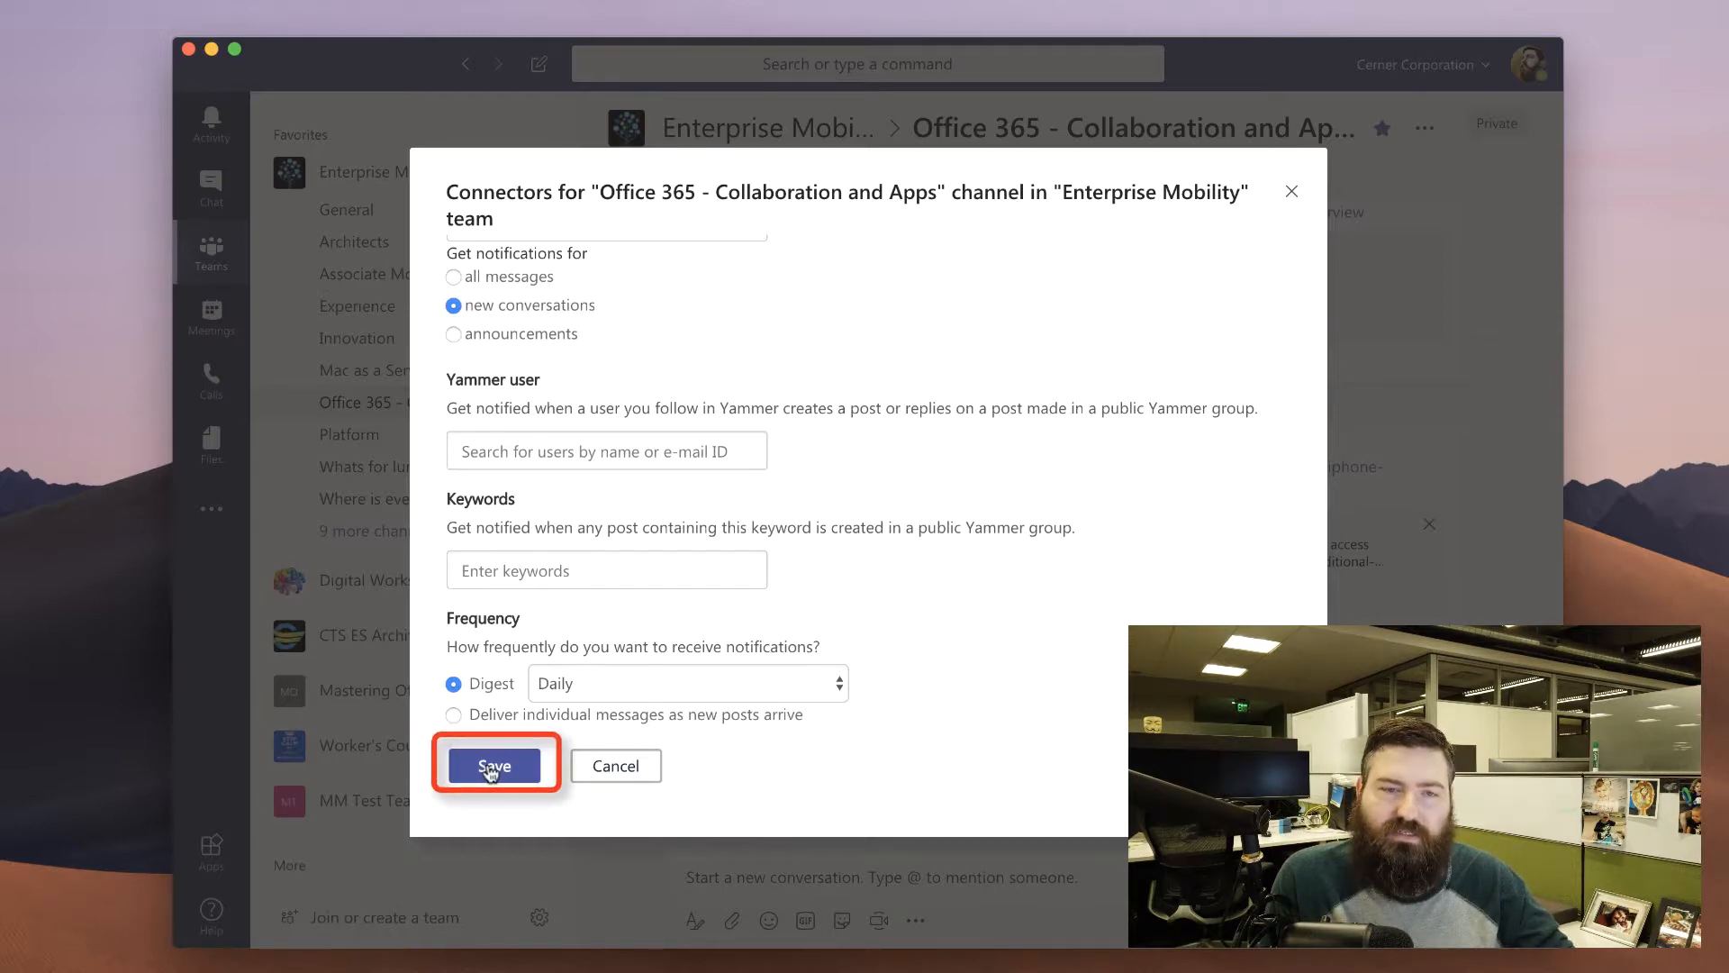
Save the Yammer connector and close the Connectors window
left_click(495, 765)
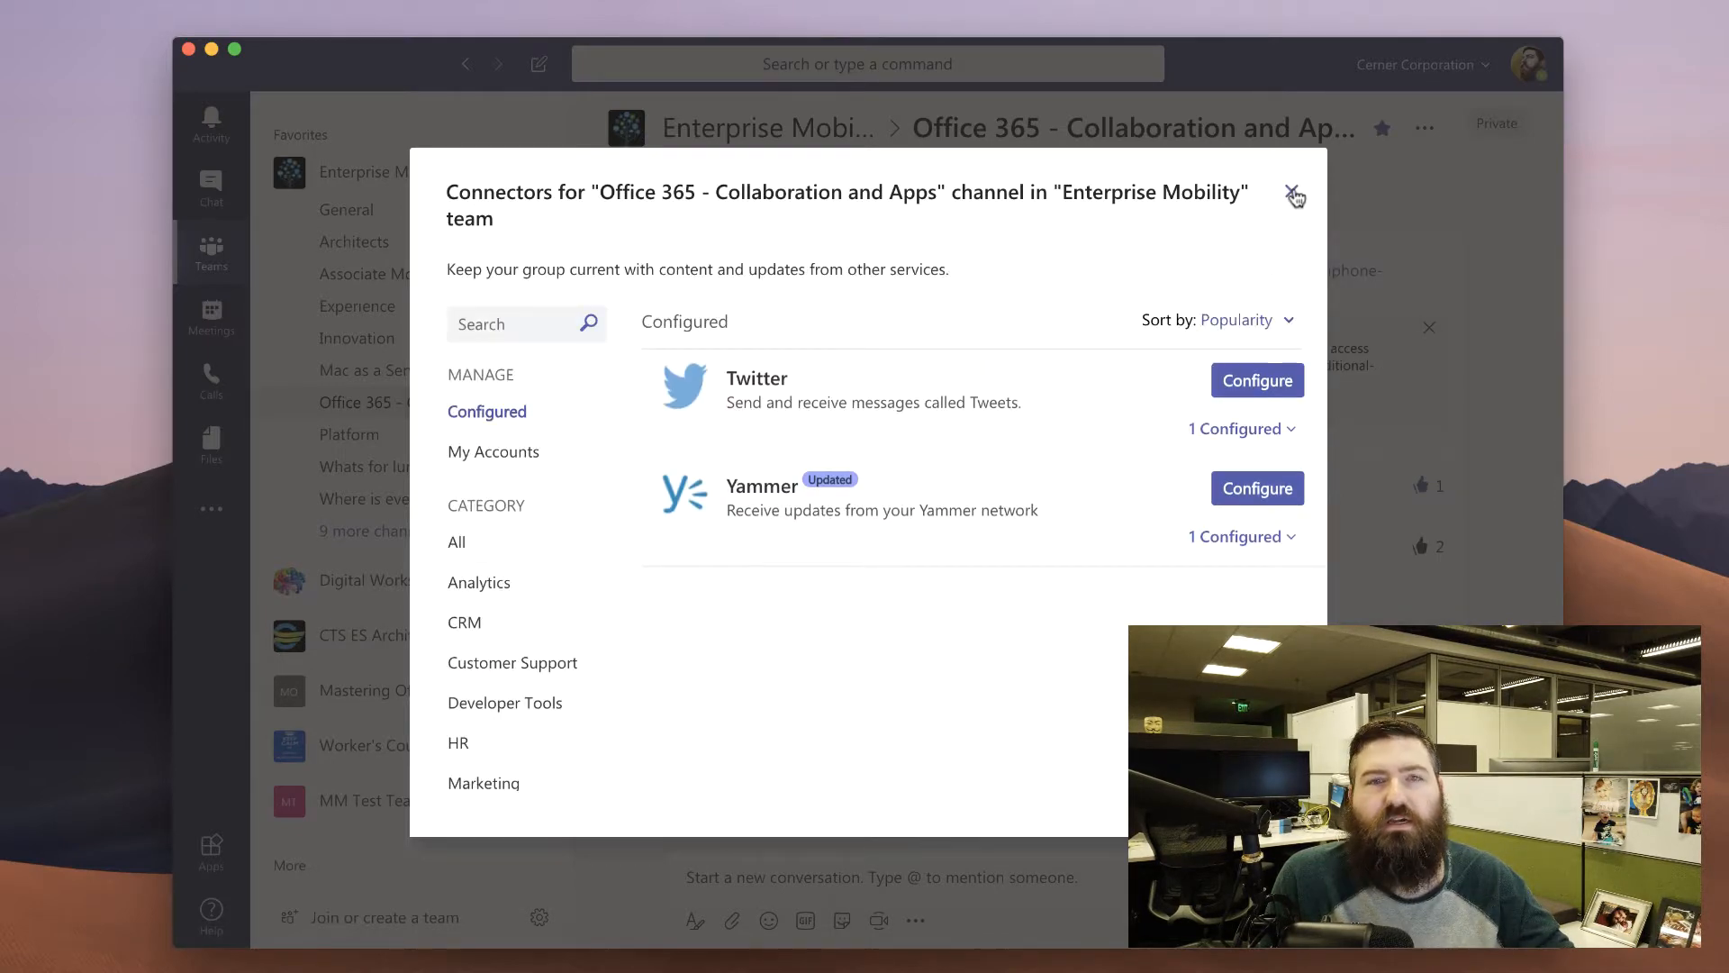
left_click(1295, 197)
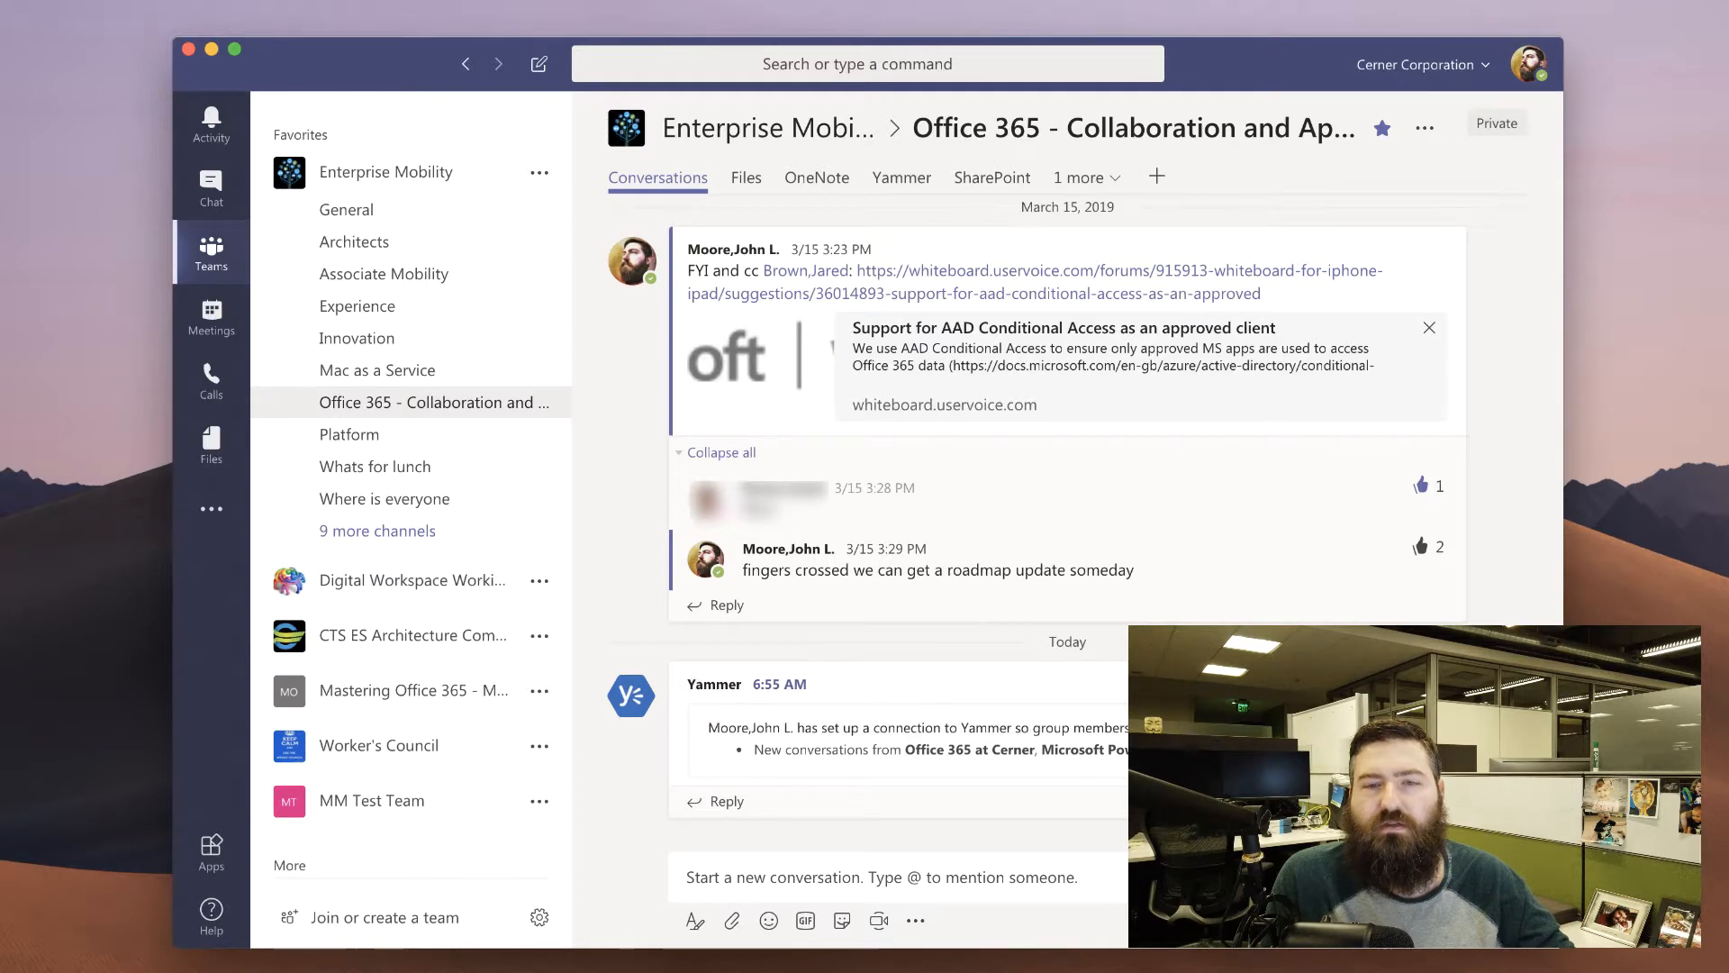